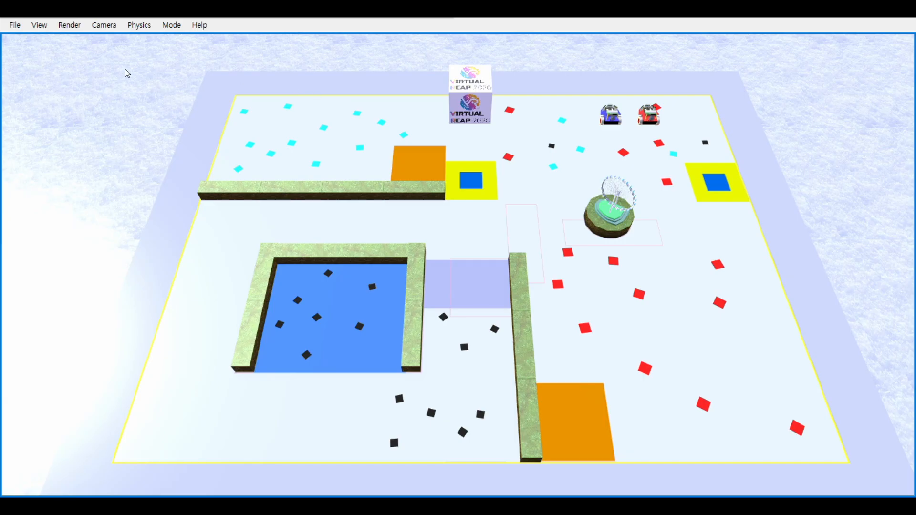
mouse_move(638, 187)
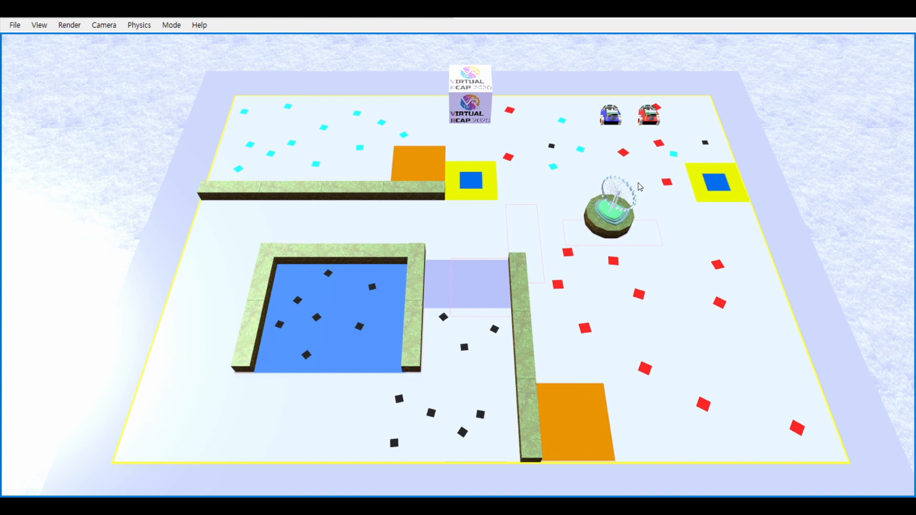
mouse_move(123, 238)
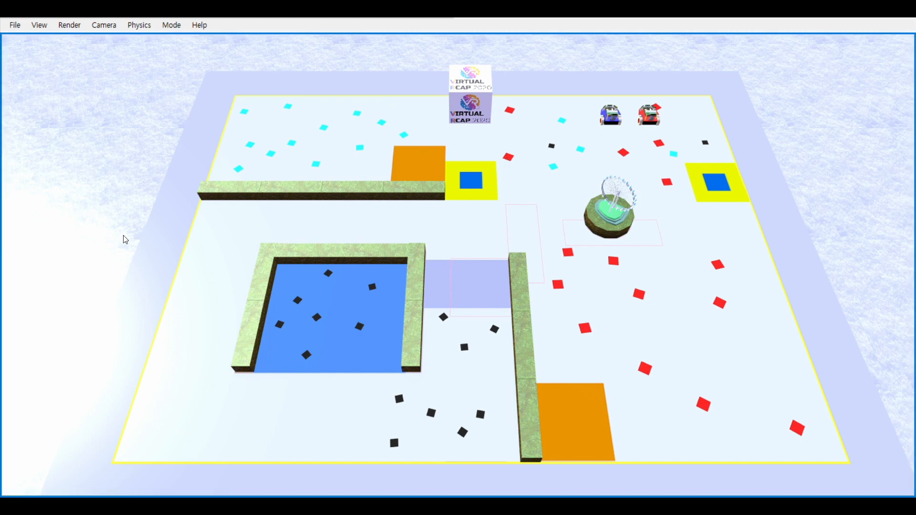
mouse_move(285, 123)
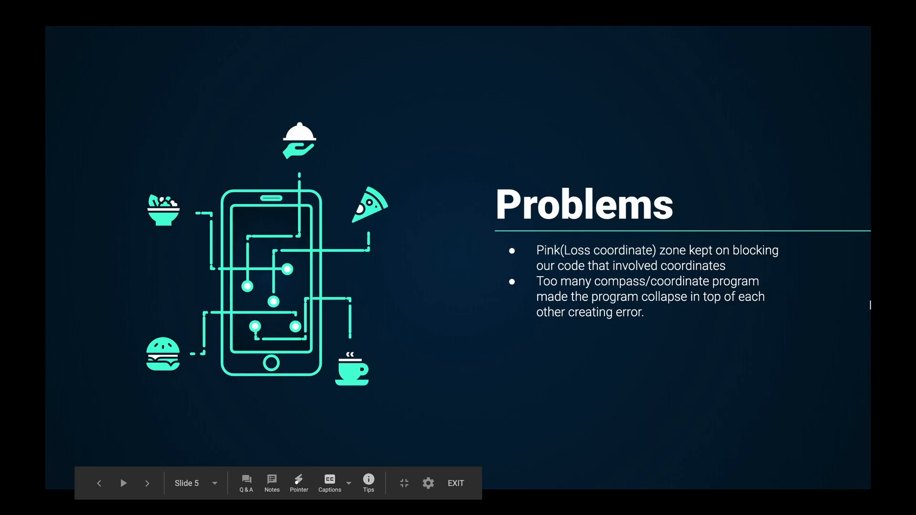
Step: Advance the slideshow from the Problems slide to the Resolution slide
left_click(147, 483)
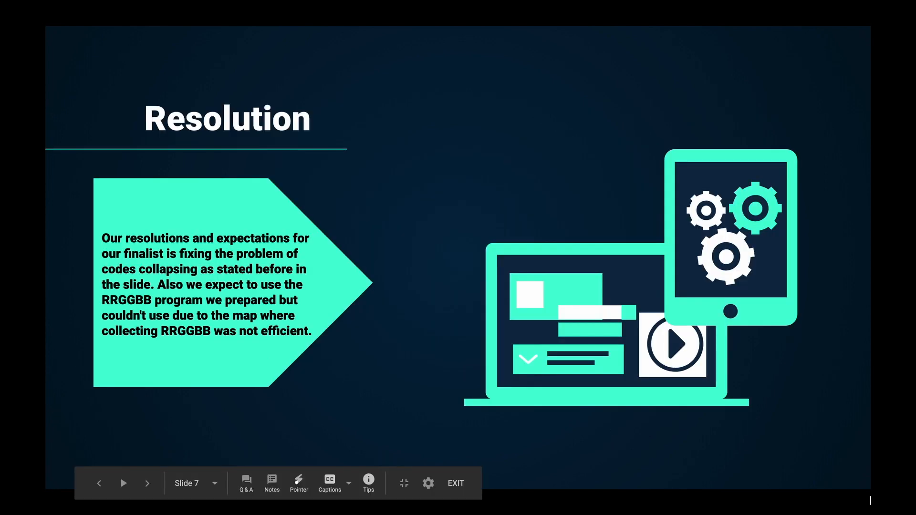
left_click(147, 484)
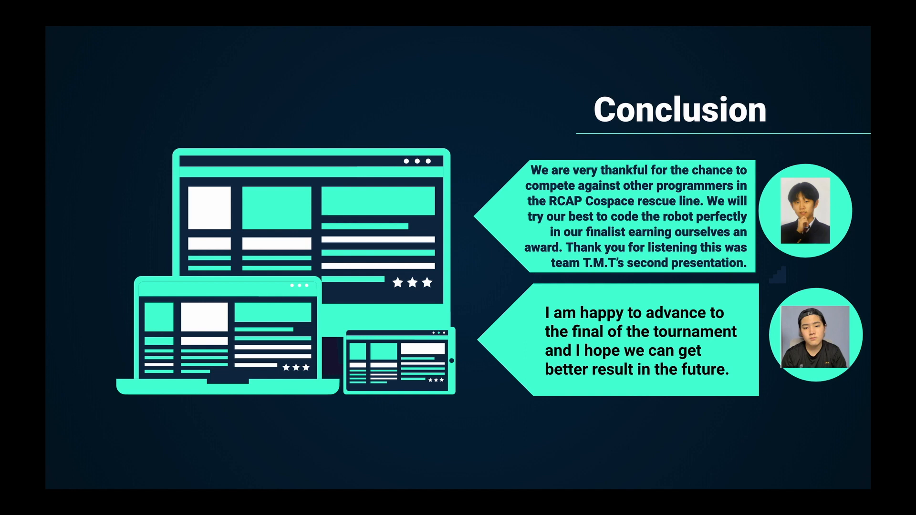